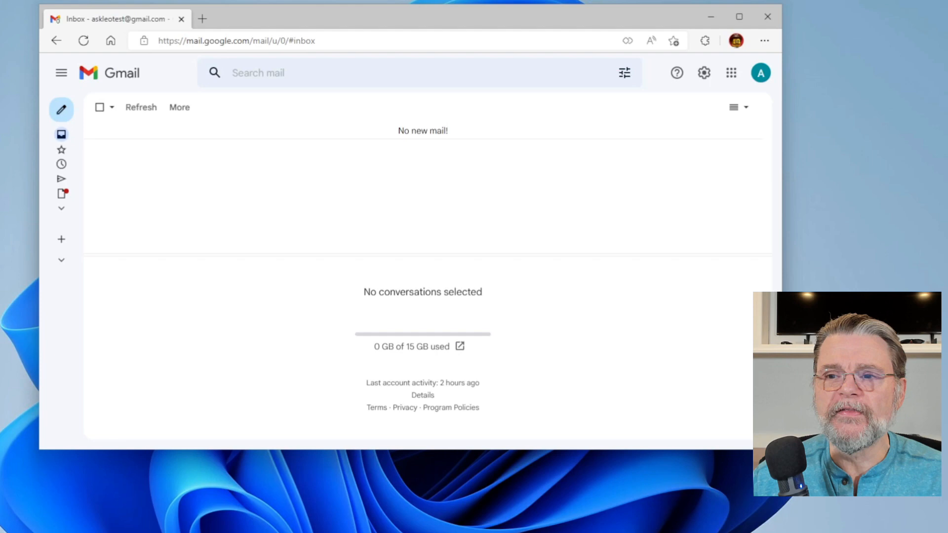
pyautogui.moveTo(475, 401)
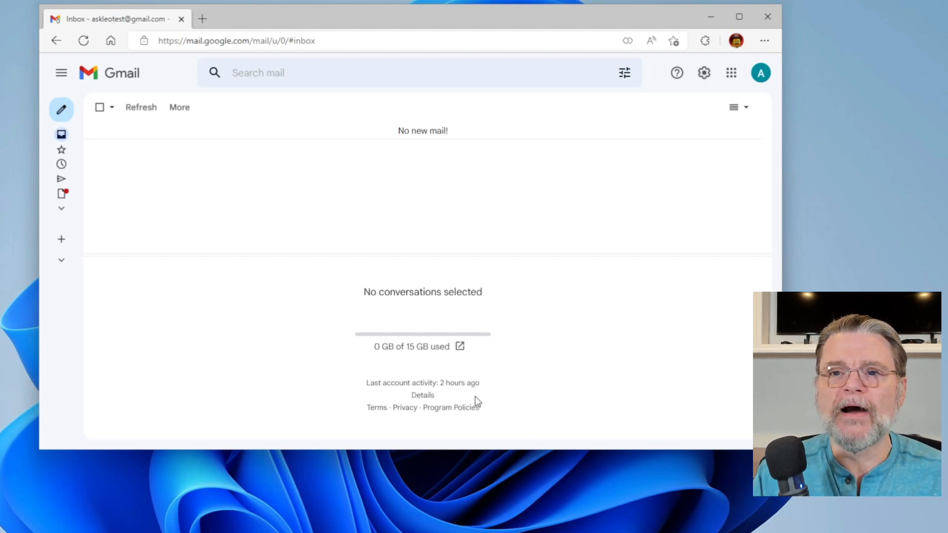
pyautogui.moveTo(514, 304)
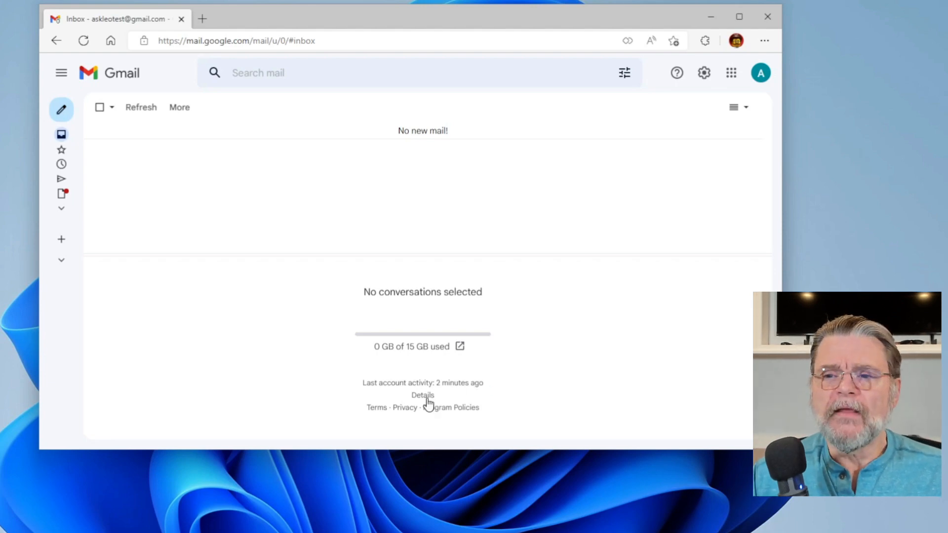
# Step: Review recent account activity details and go to the Security Checkup from there
pyautogui.click(422, 395)
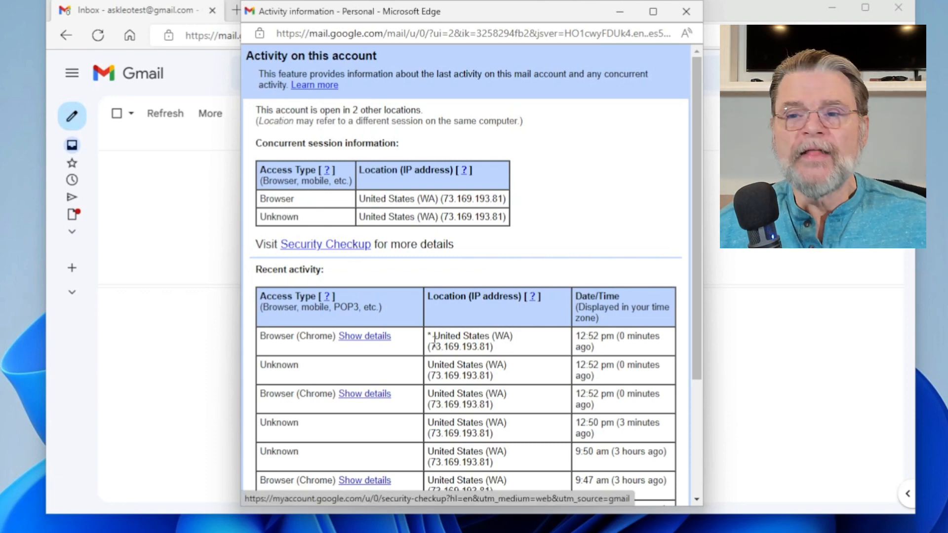
pyautogui.moveTo(375, 338)
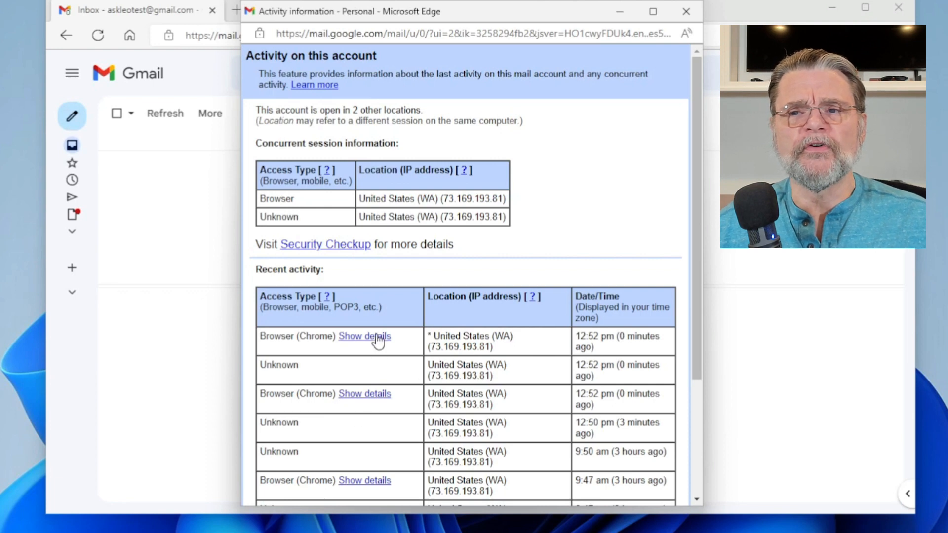
pyautogui.click(364, 336)
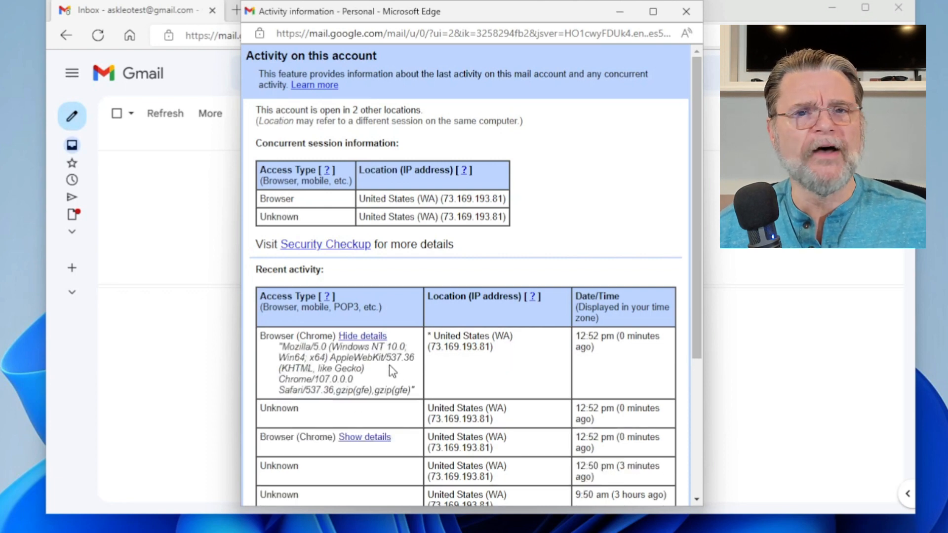
pyautogui.click(363, 336)
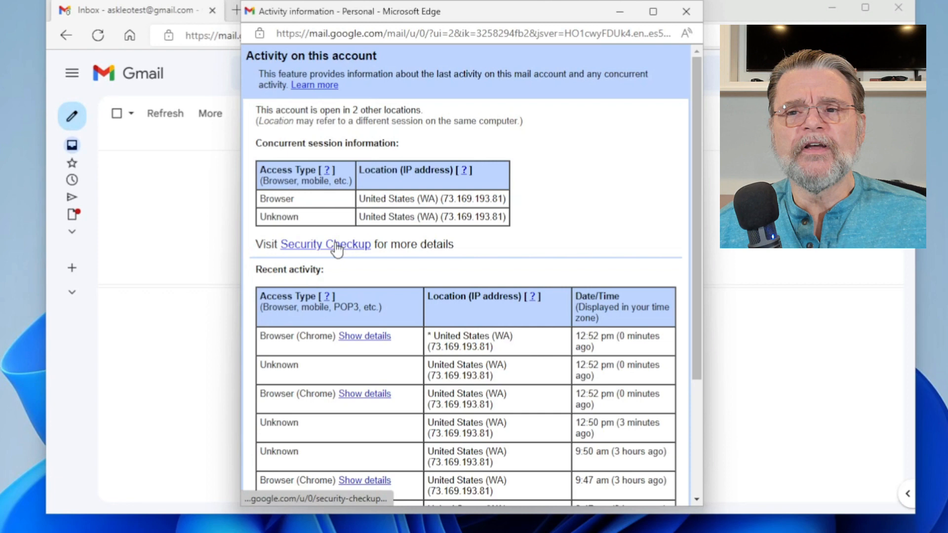
pyautogui.click(325, 244)
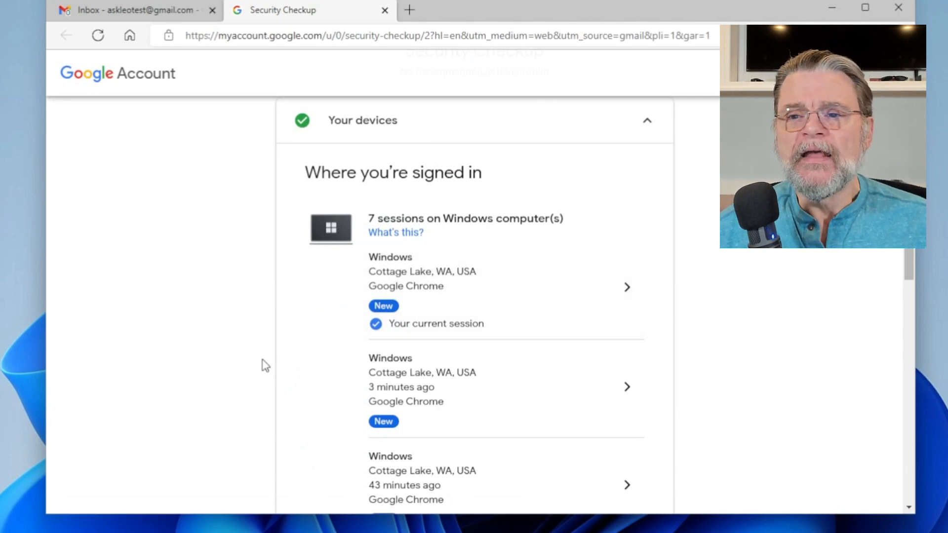
# Step: In Your devices, view the details of the Windows session signed in 3 hours ago
pyautogui.scroll(-3)
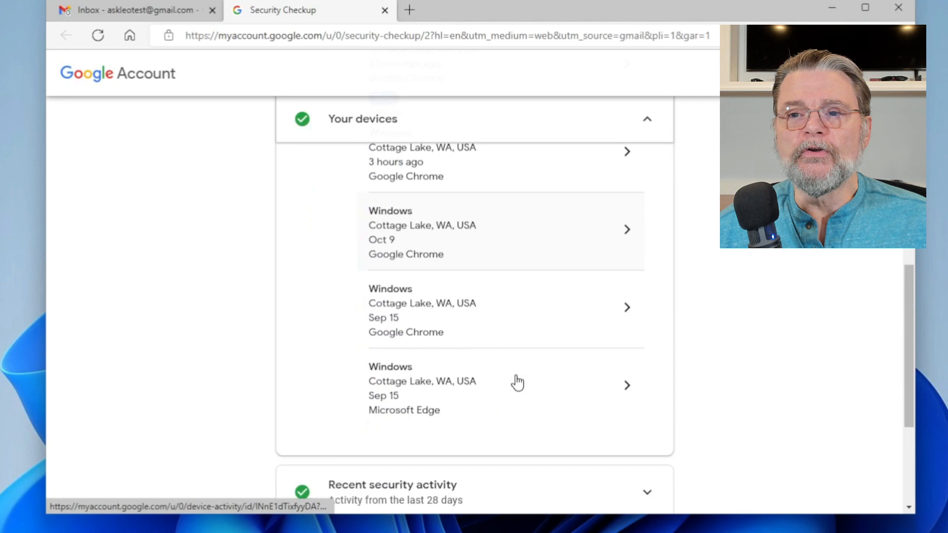
pyautogui.scroll(-3)
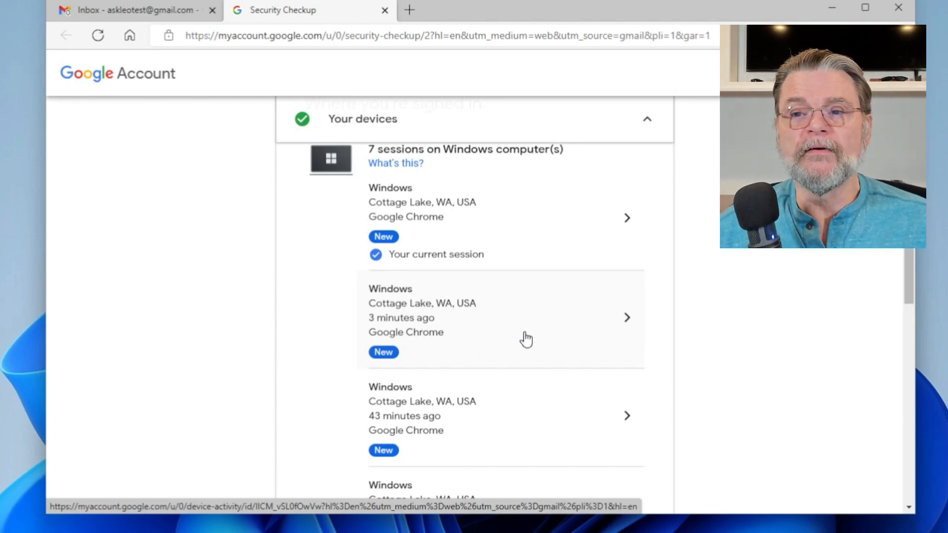
pyautogui.scroll(-3)
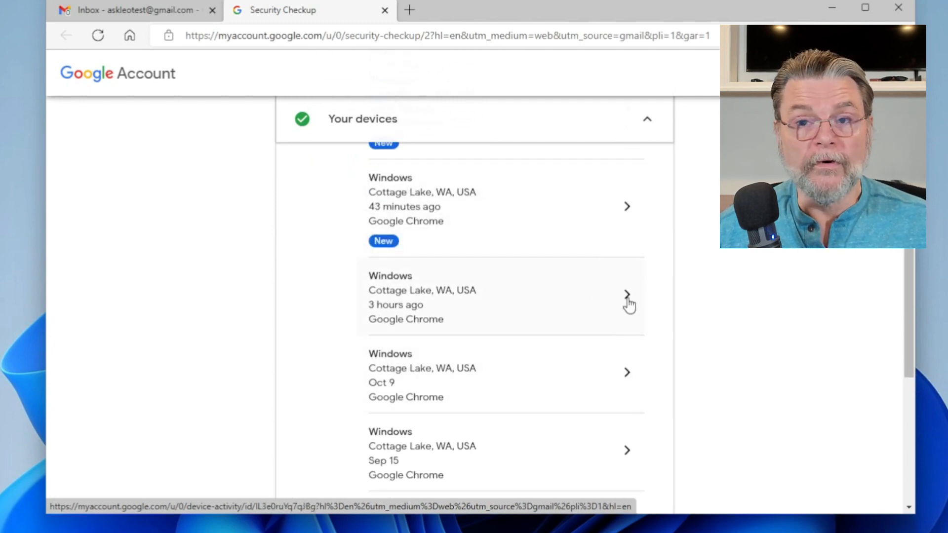
pyautogui.click(627, 296)
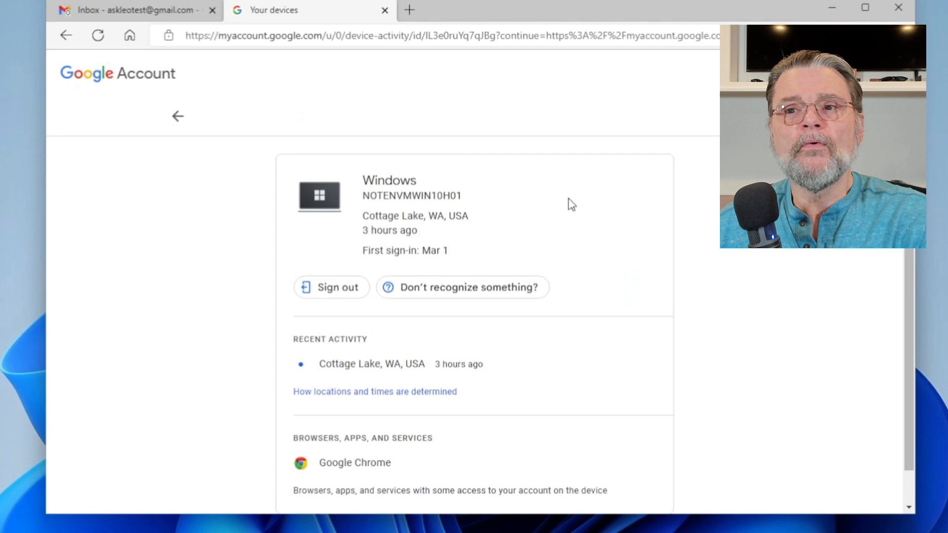
pyautogui.moveTo(556, 191)
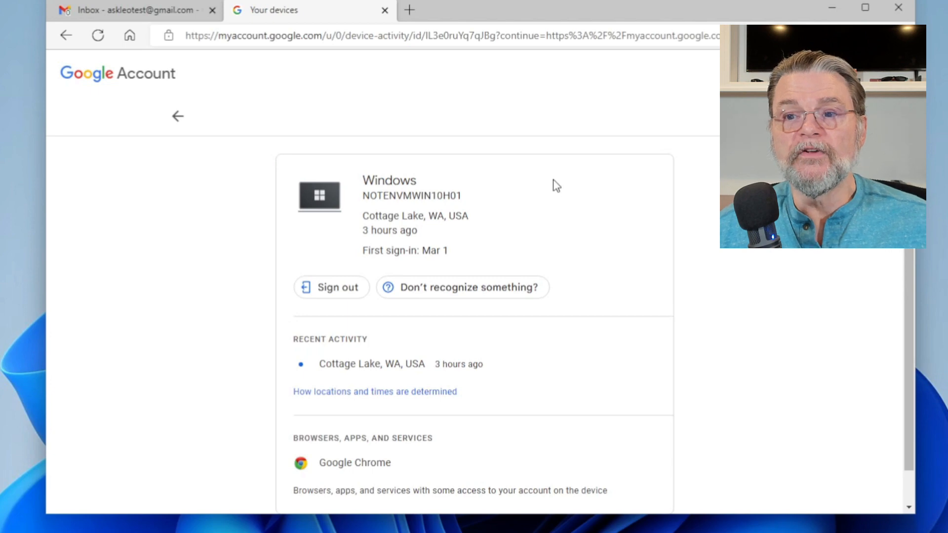
pyautogui.moveTo(475, 207)
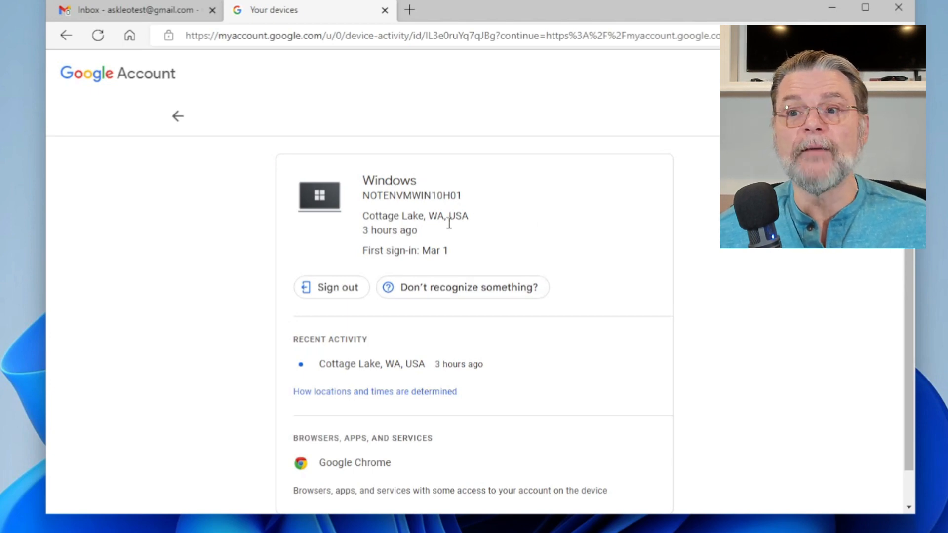
pyautogui.moveTo(479, 226)
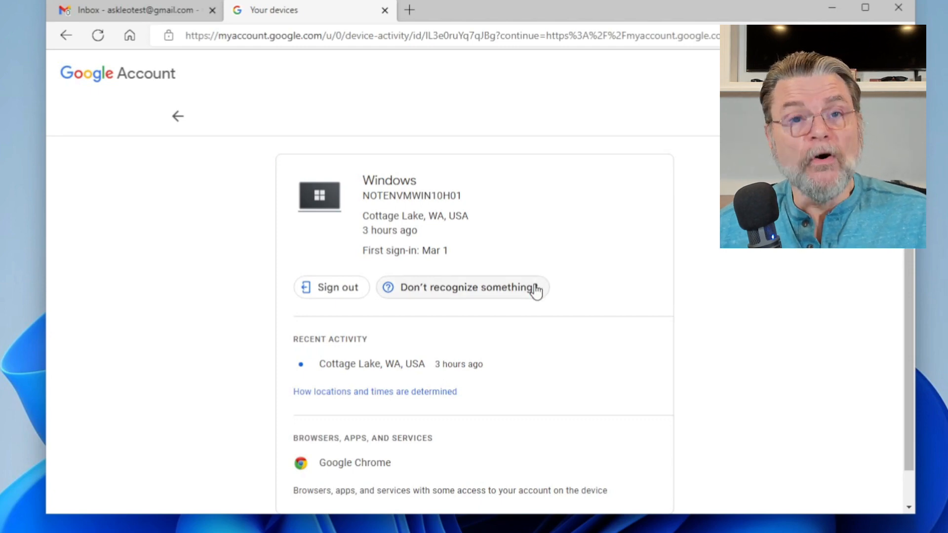
pyautogui.moveTo(538, 246)
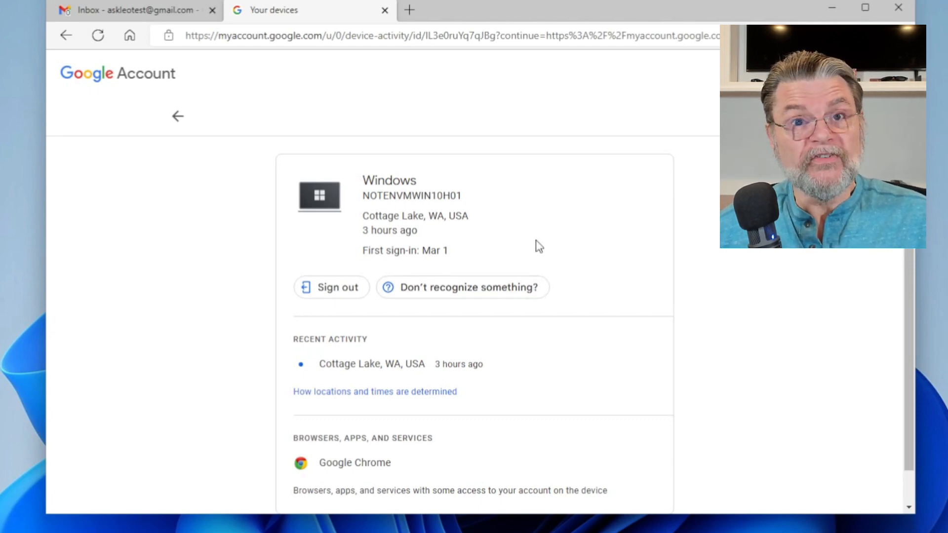